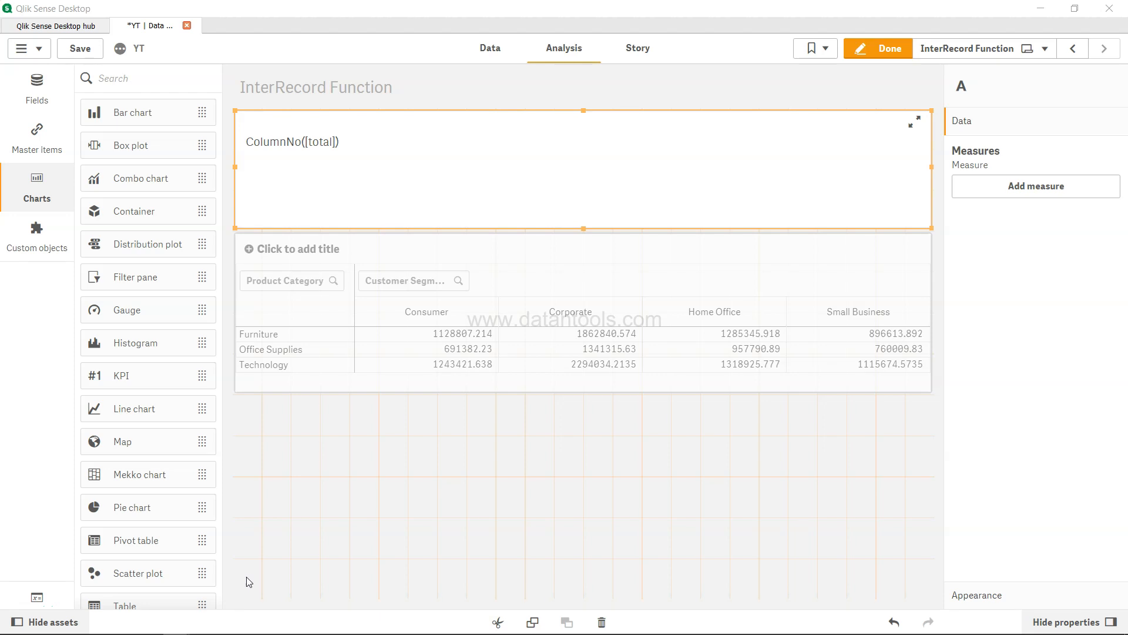
mouse_move(314, 157)
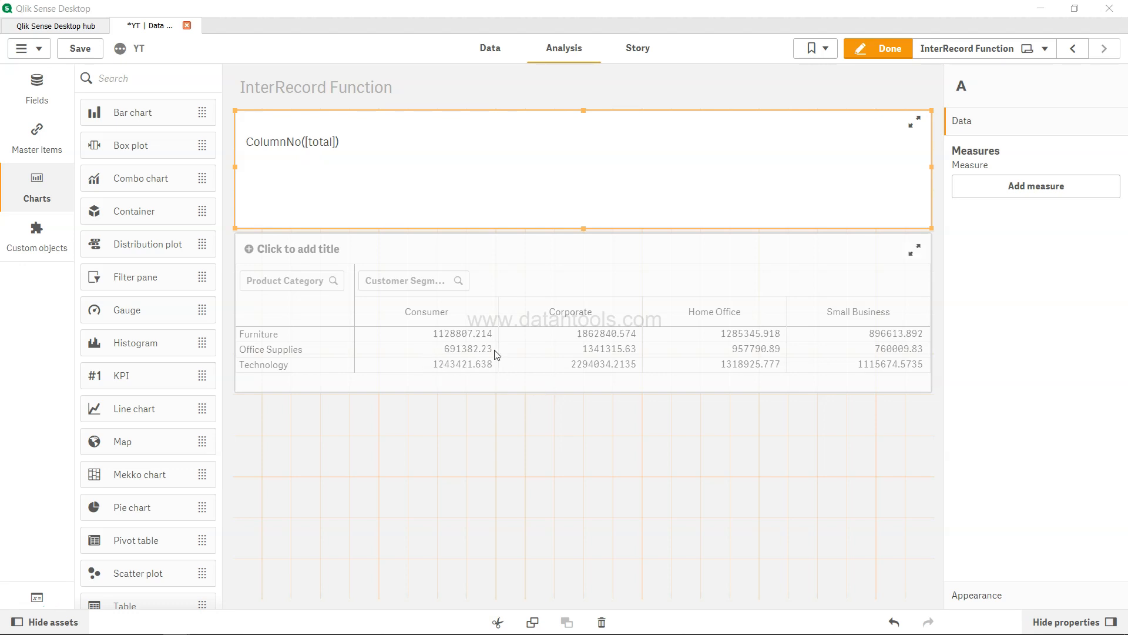
mouse_move(500, 363)
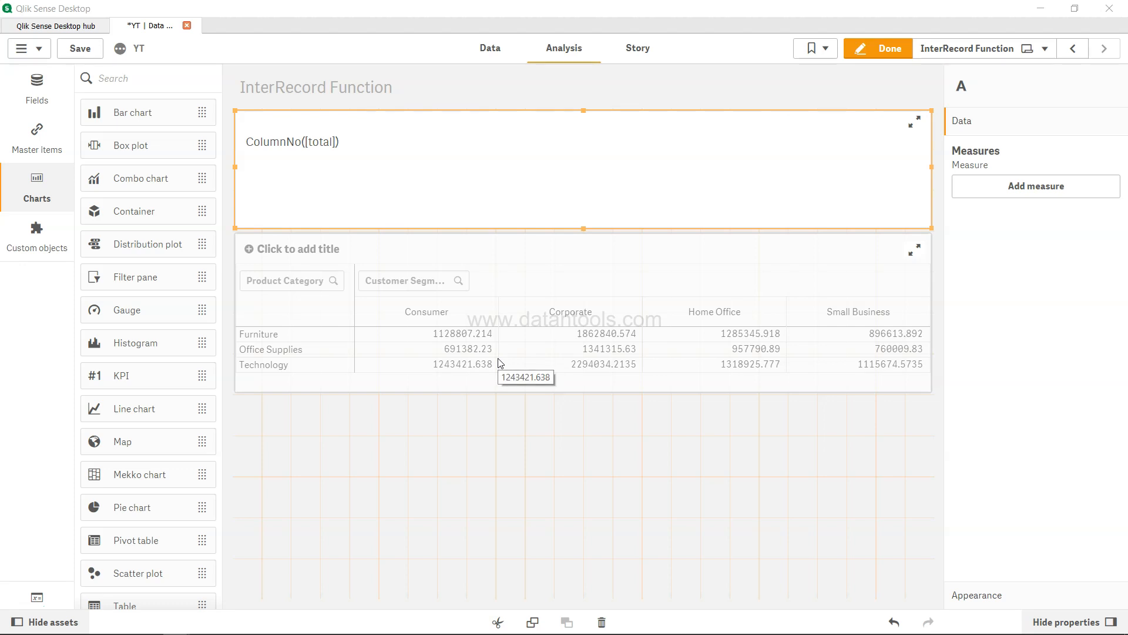
mouse_move(538, 363)
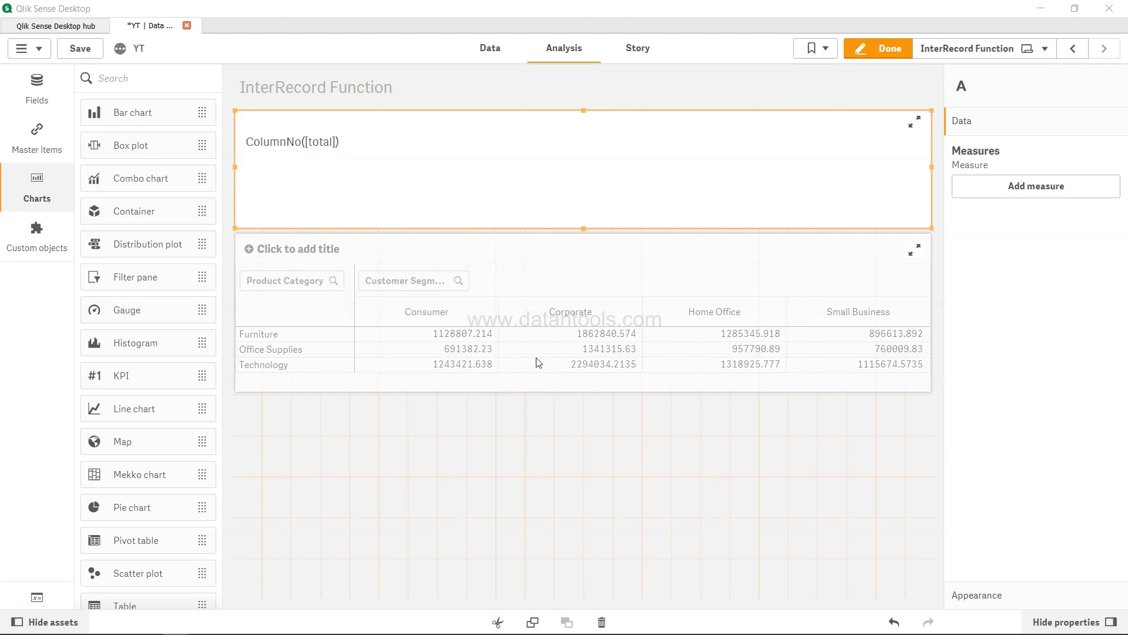
mouse_move(474, 362)
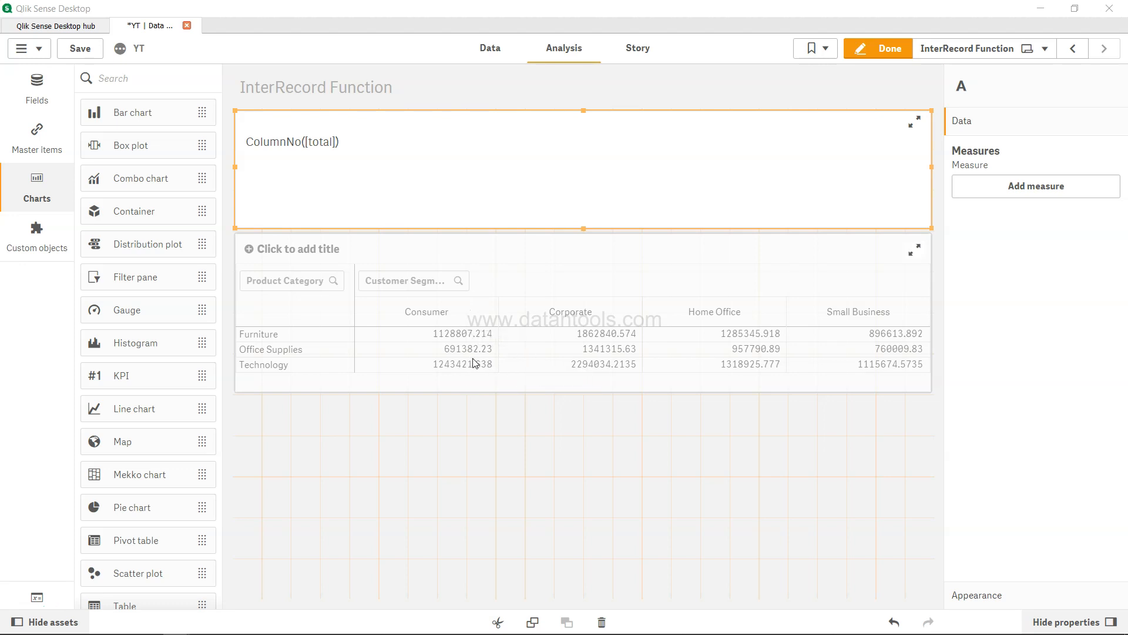
mouse_move(462, 364)
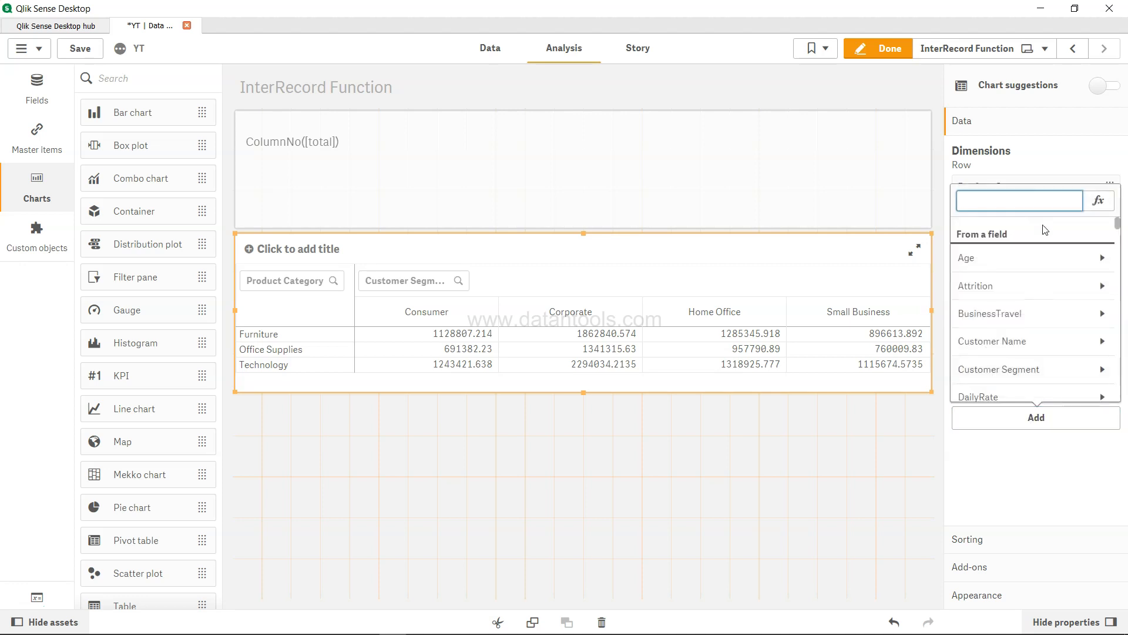
Enter ColumnNo() as a new pivot table measure numbering the segment columns.
text(Colum)
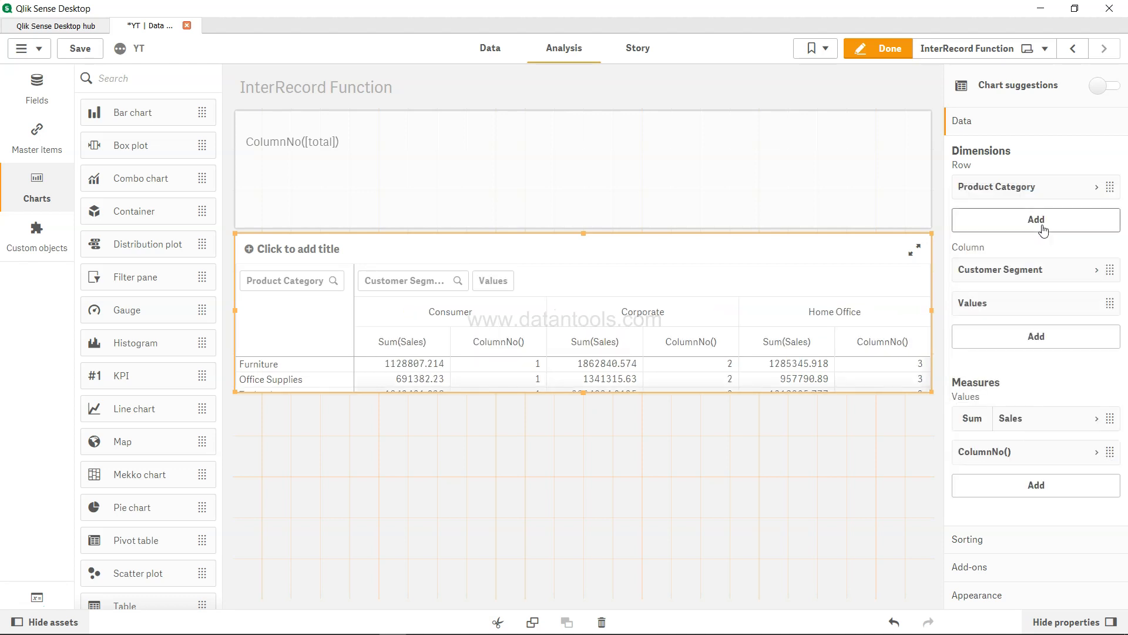
mouse_move(583, 393)
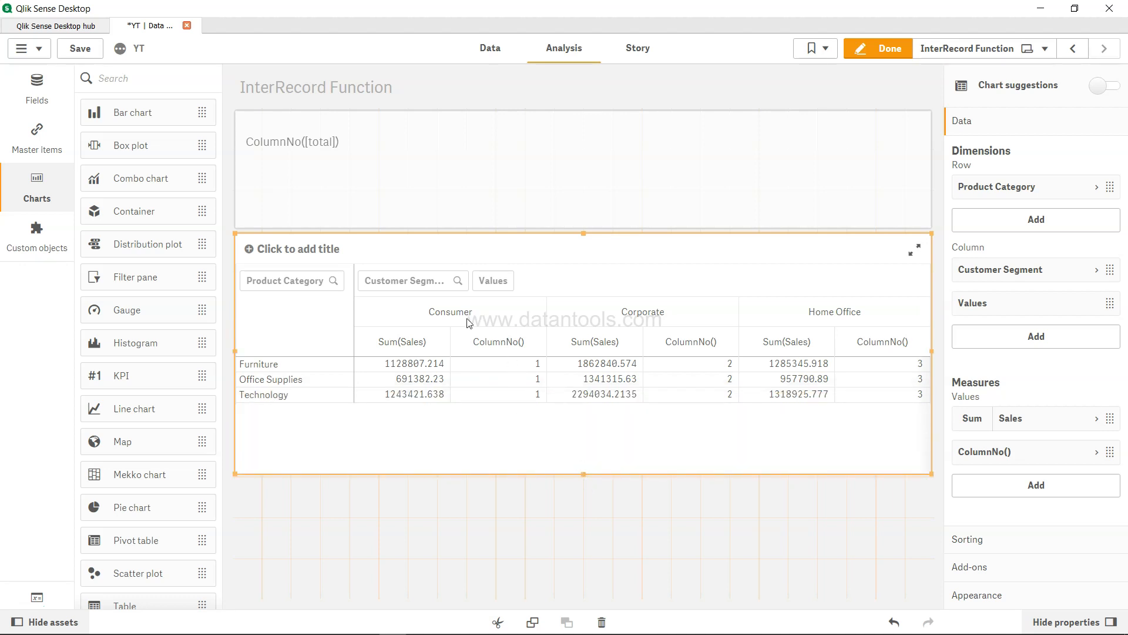
mouse_move(715, 414)
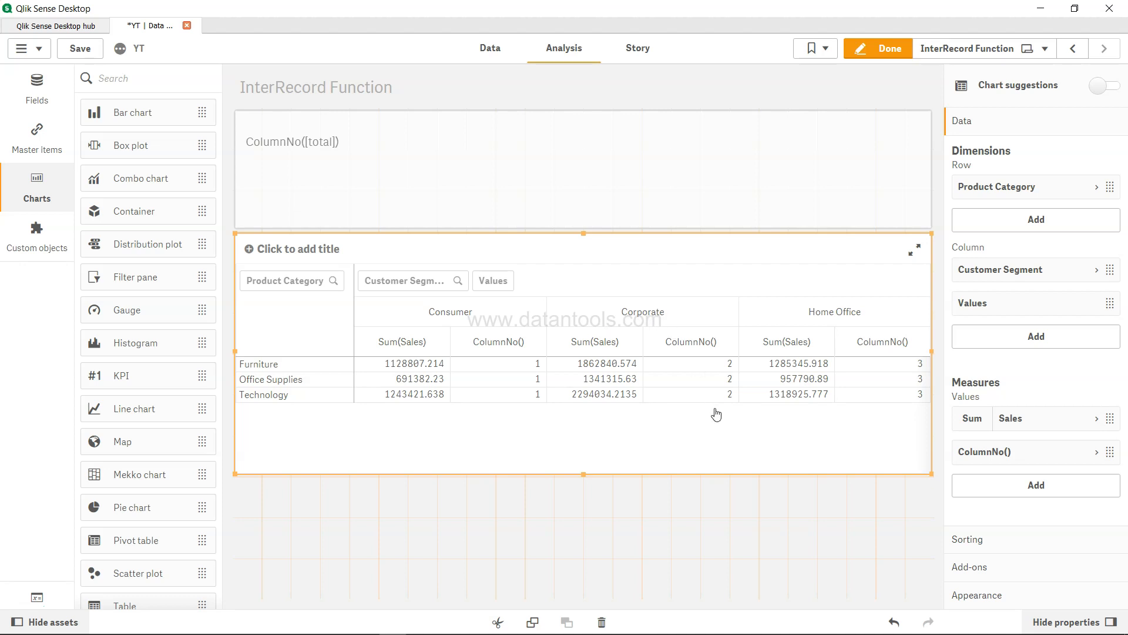
mouse_move(926, 404)
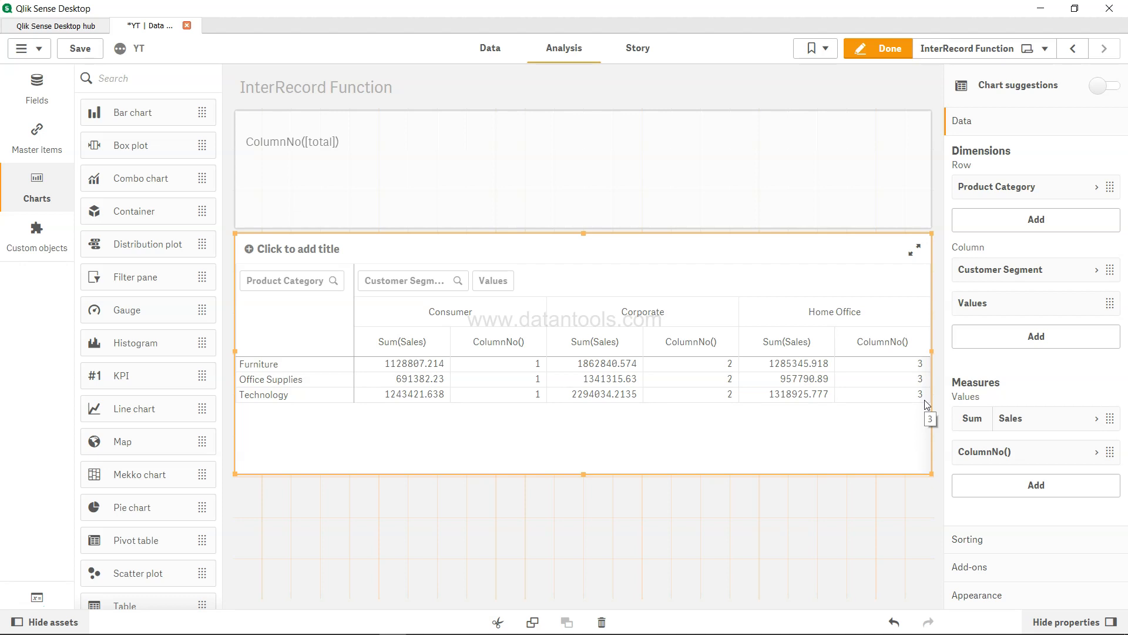
mouse_move(642, 424)
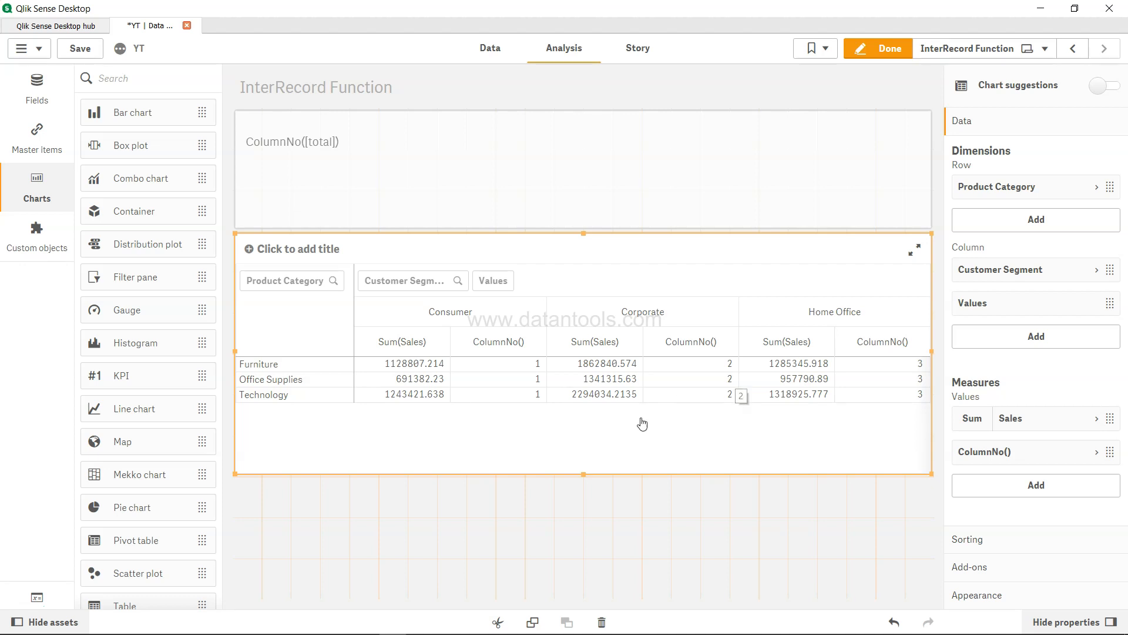
mouse_move(564, 388)
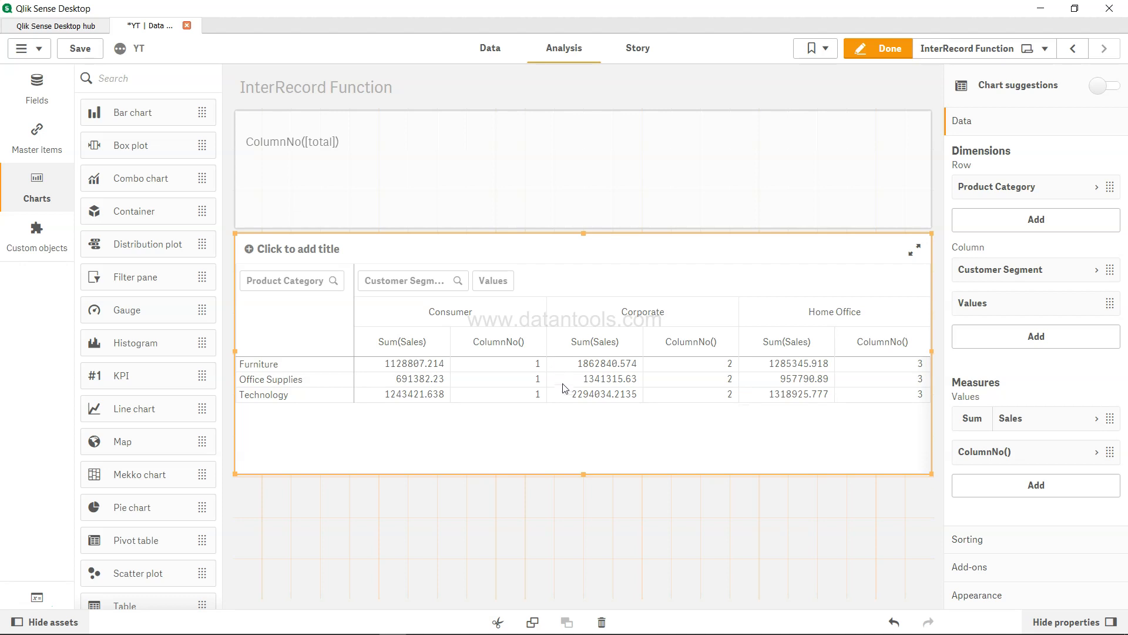
mouse_move(564, 394)
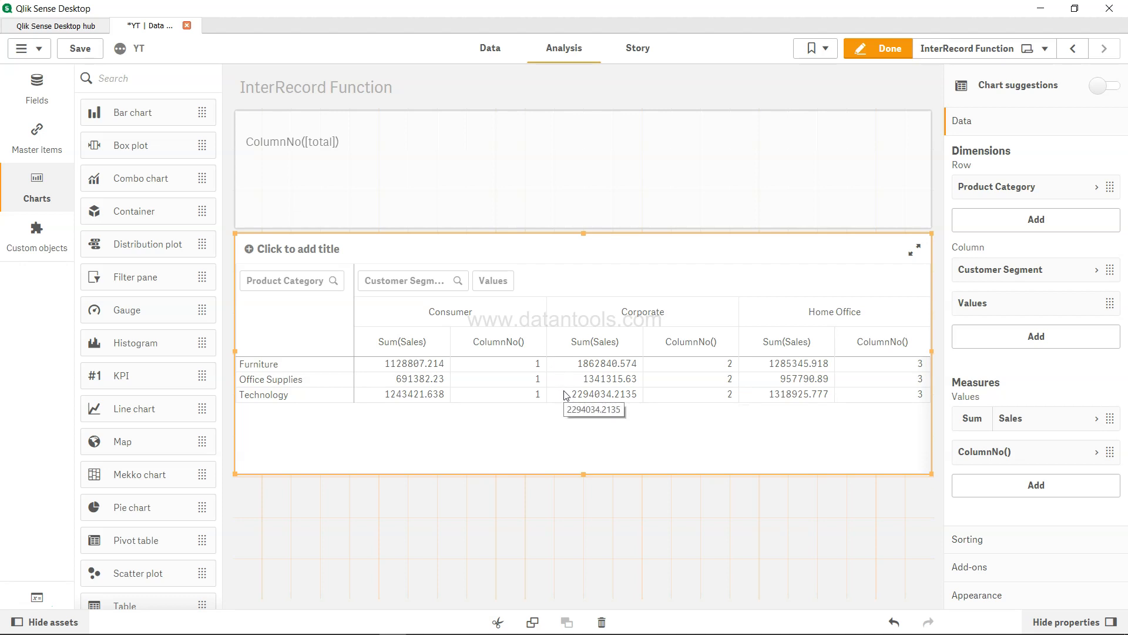
mouse_move(402, 469)
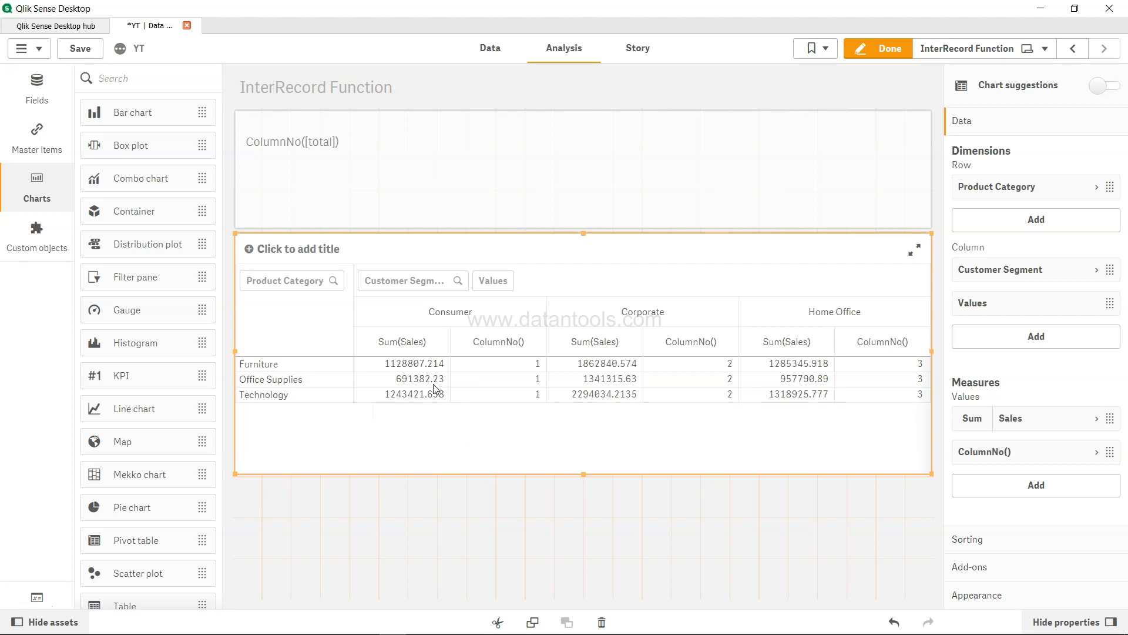
mouse_move(447, 335)
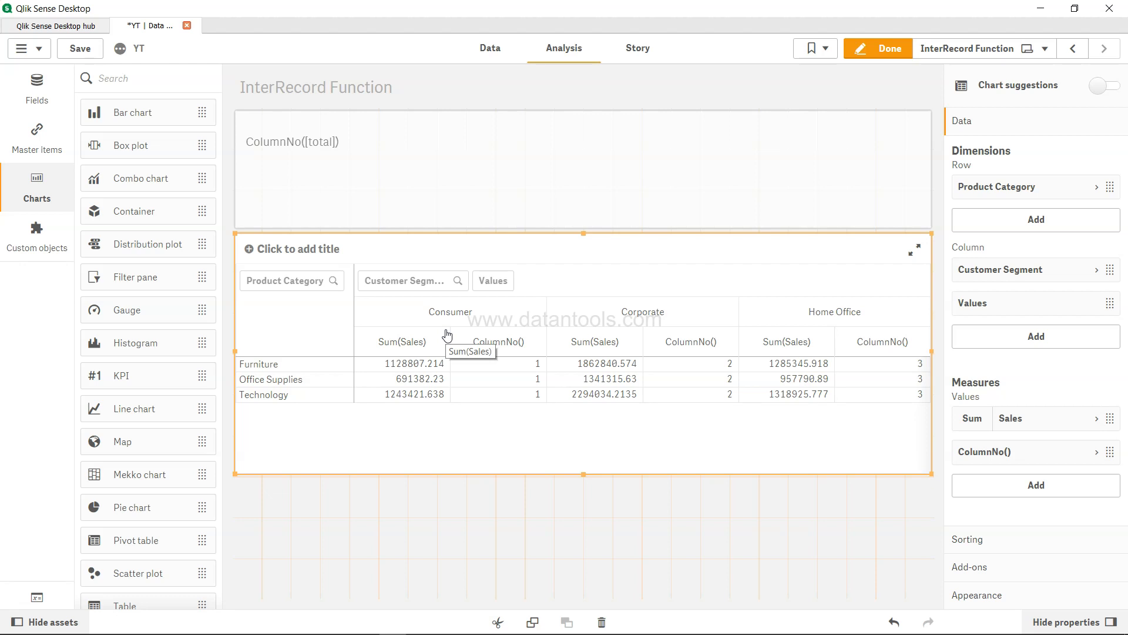
mouse_move(496, 360)
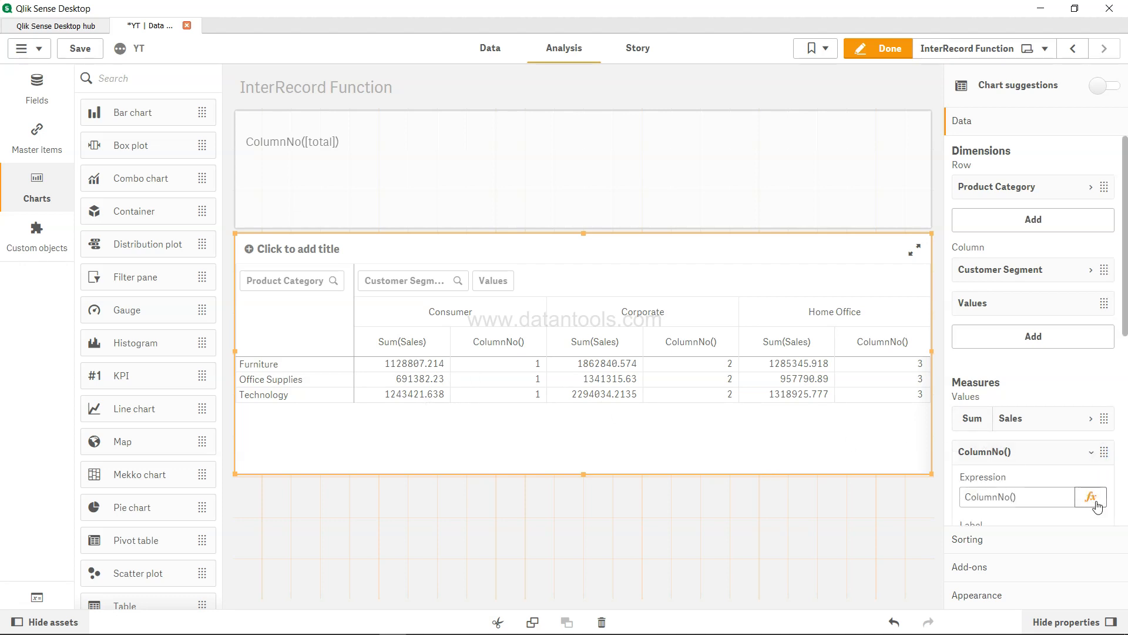
Change the measure expression to If(ColumnNo()=1,0,sum(Sales)/Before(Sum(Sales))), removing the extra bracket.
click(1091, 496)
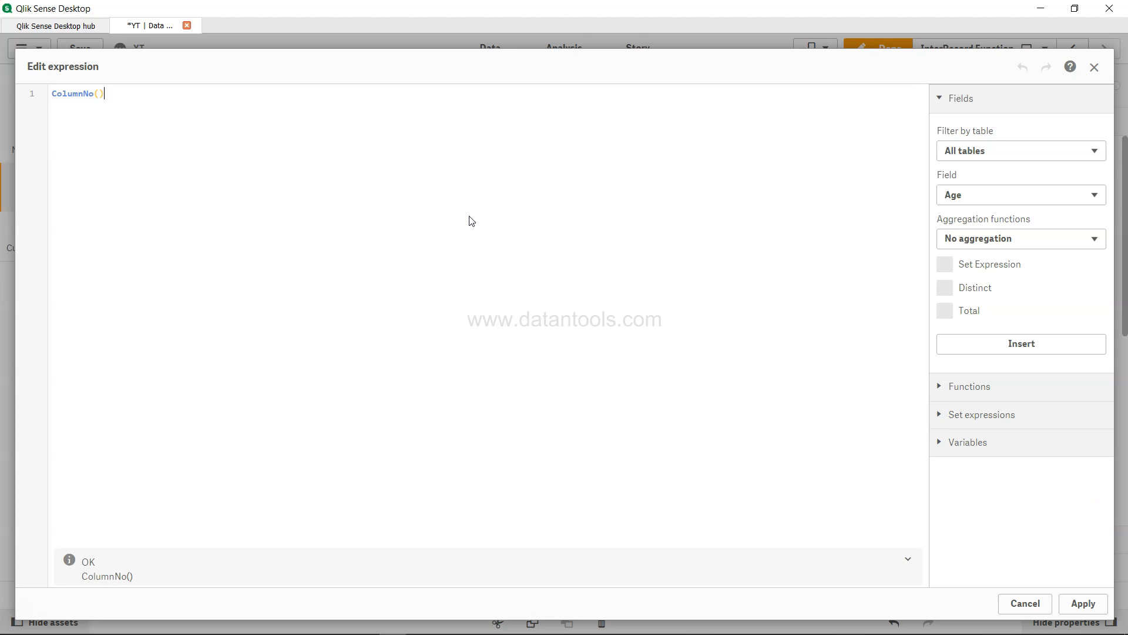
text(If)
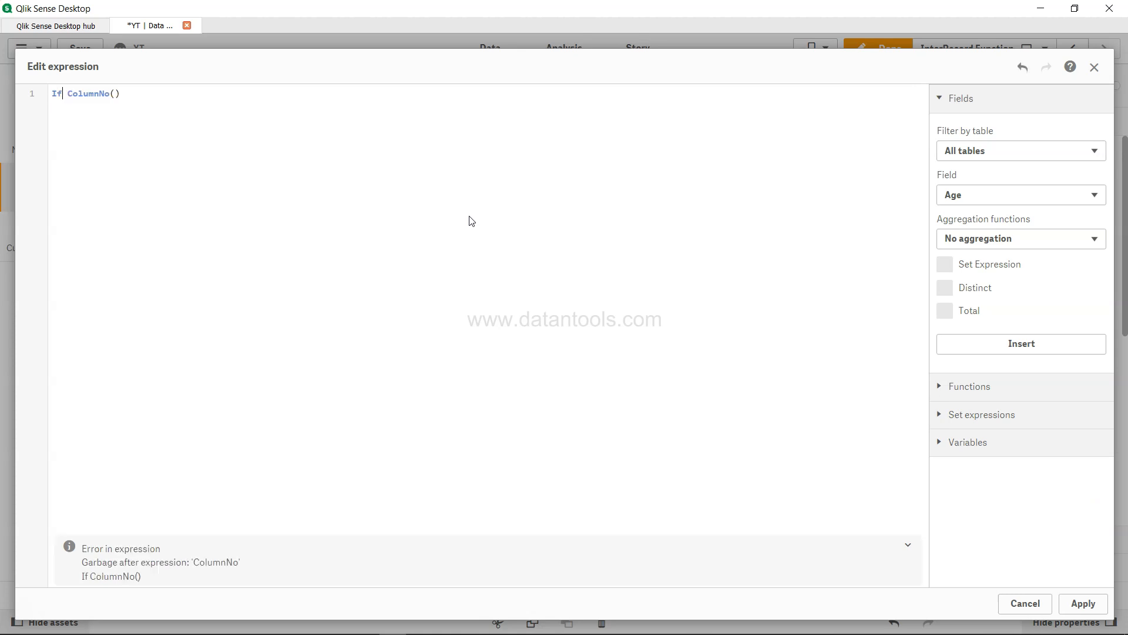
text(()
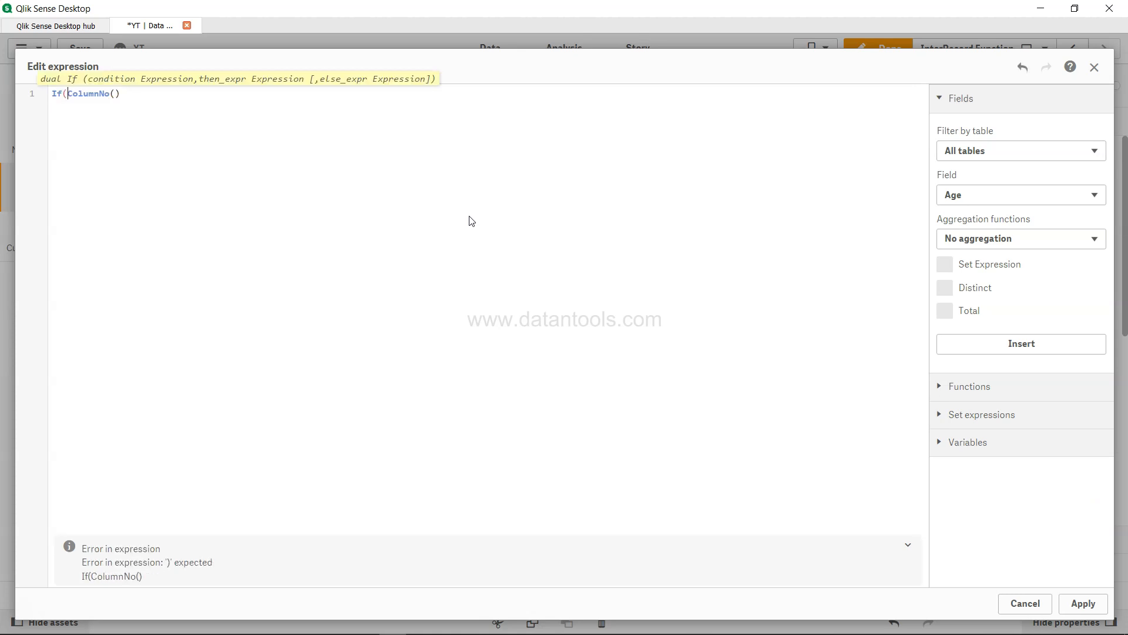
text(=)
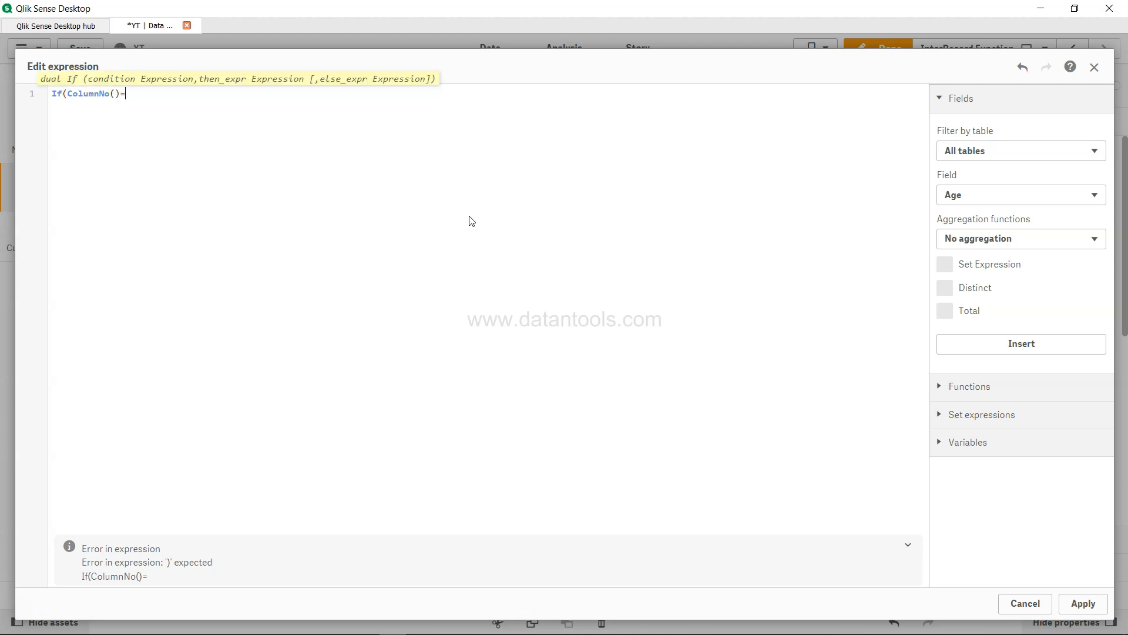
text(1,)
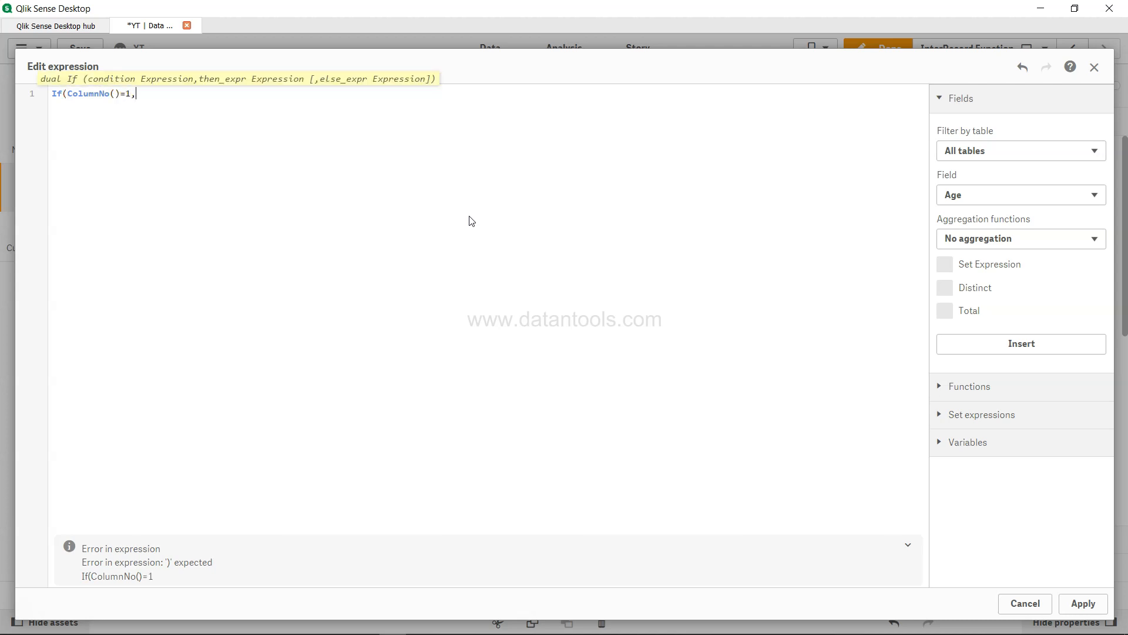
text(0,)
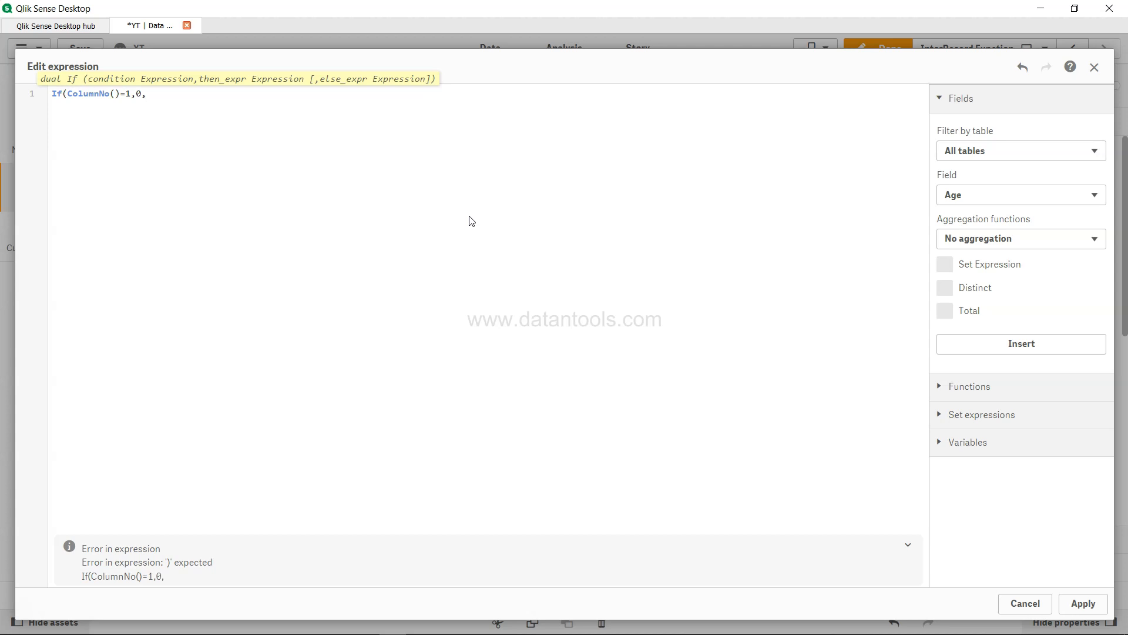
text(sum)
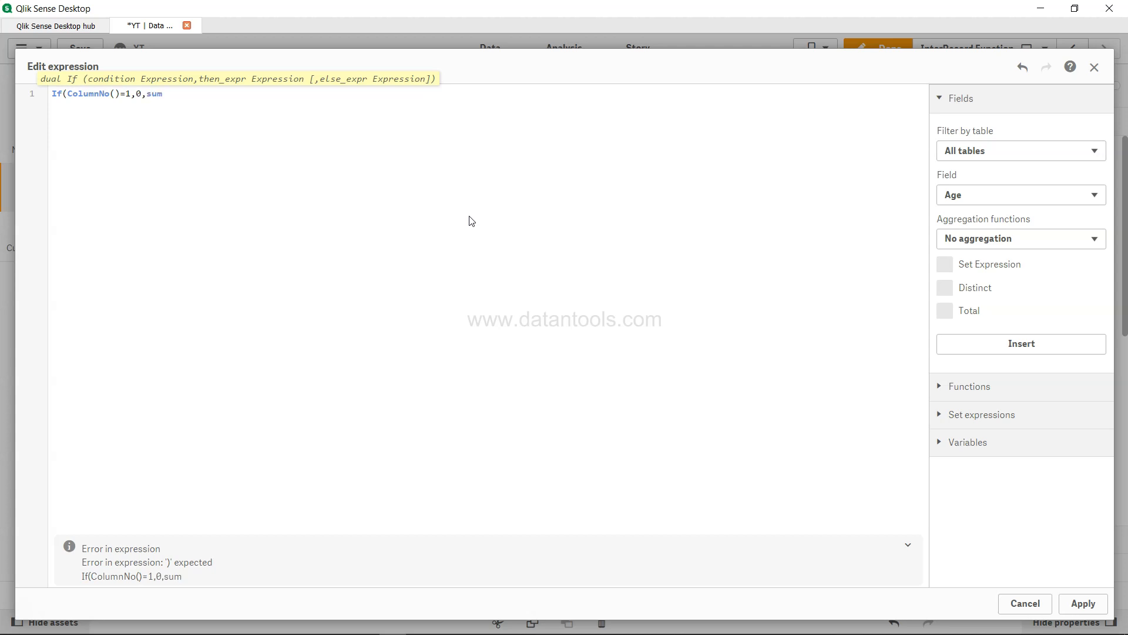
text((sales)
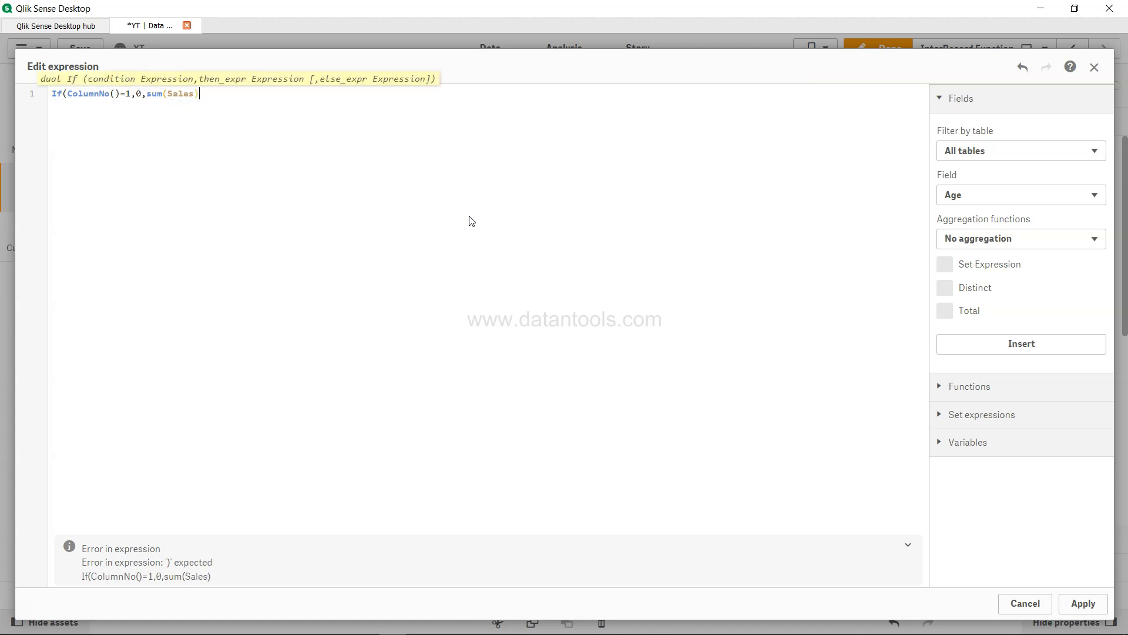
text(/Bef)
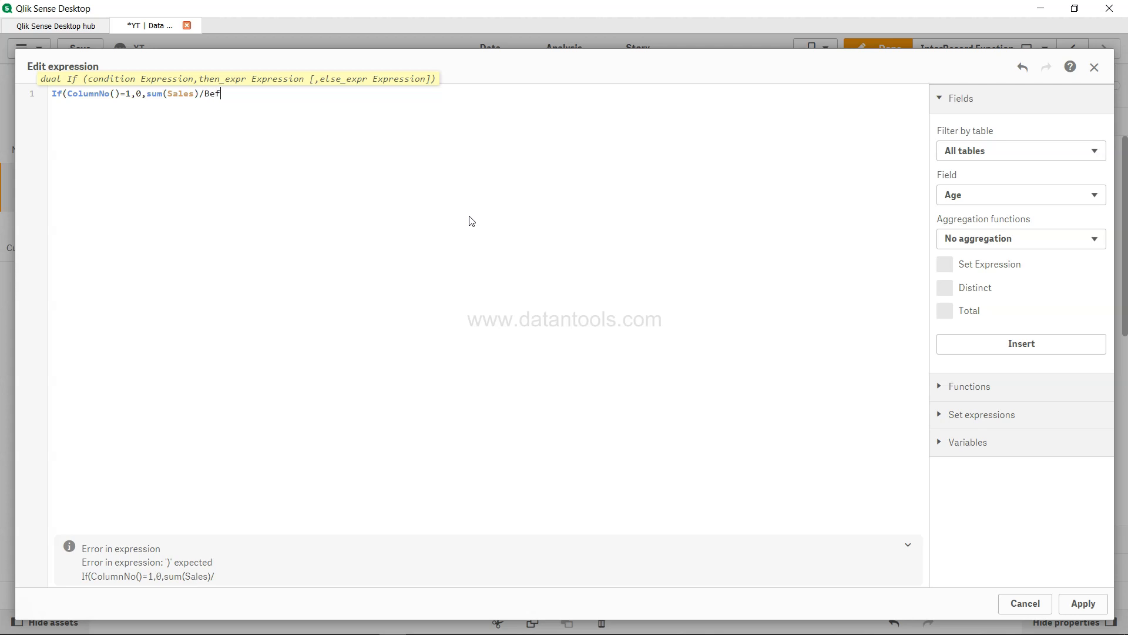
text(ore(Sum)
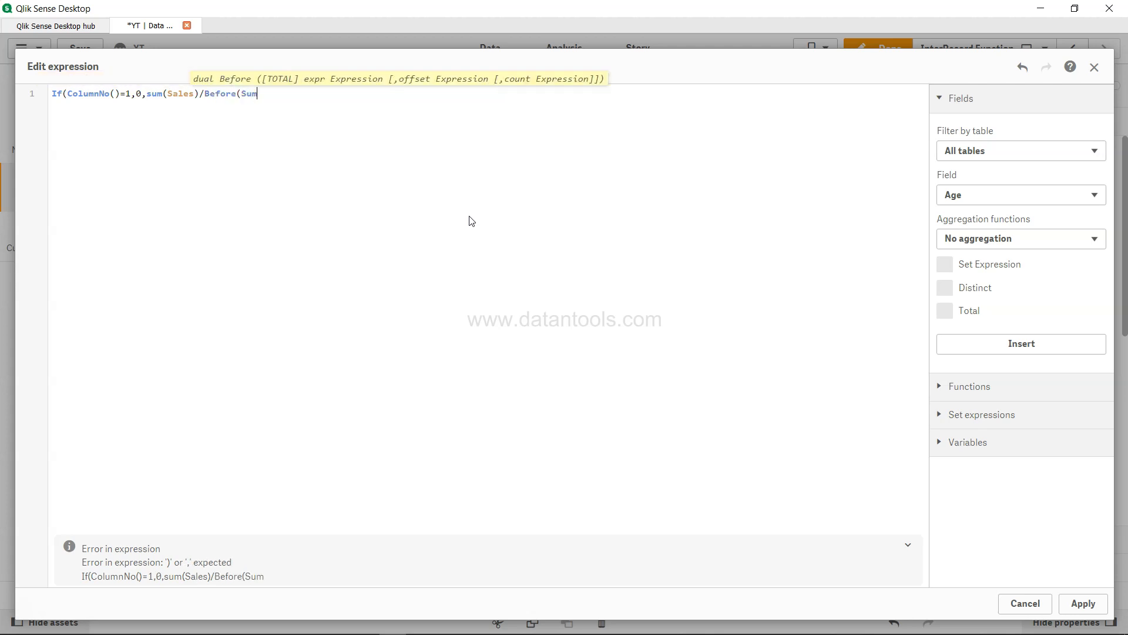
text((Sales)))
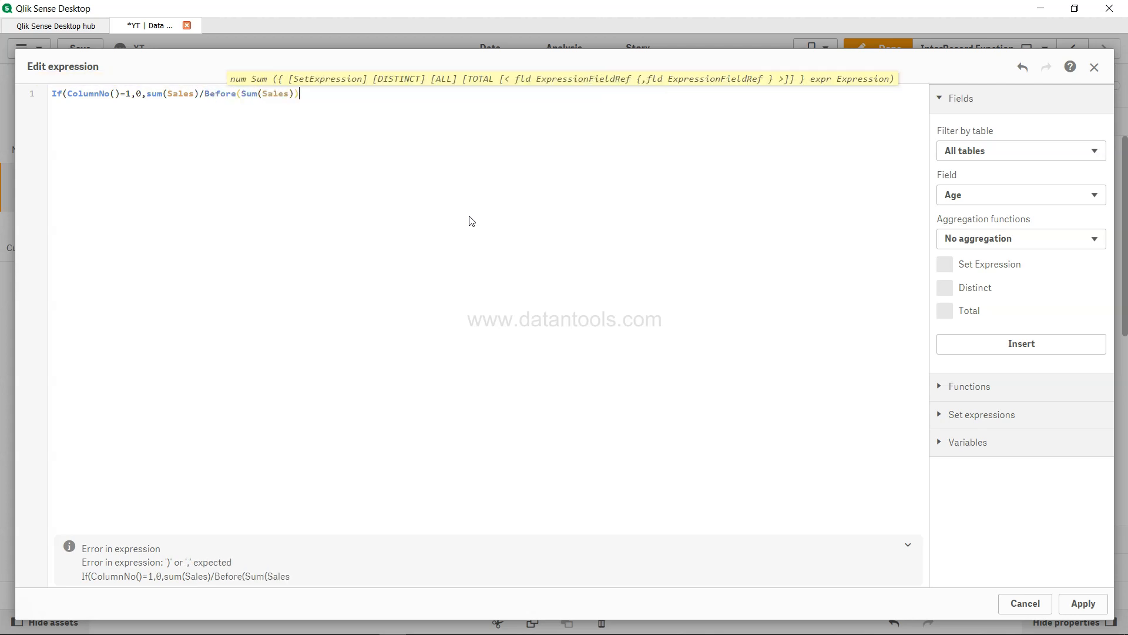
text()))))
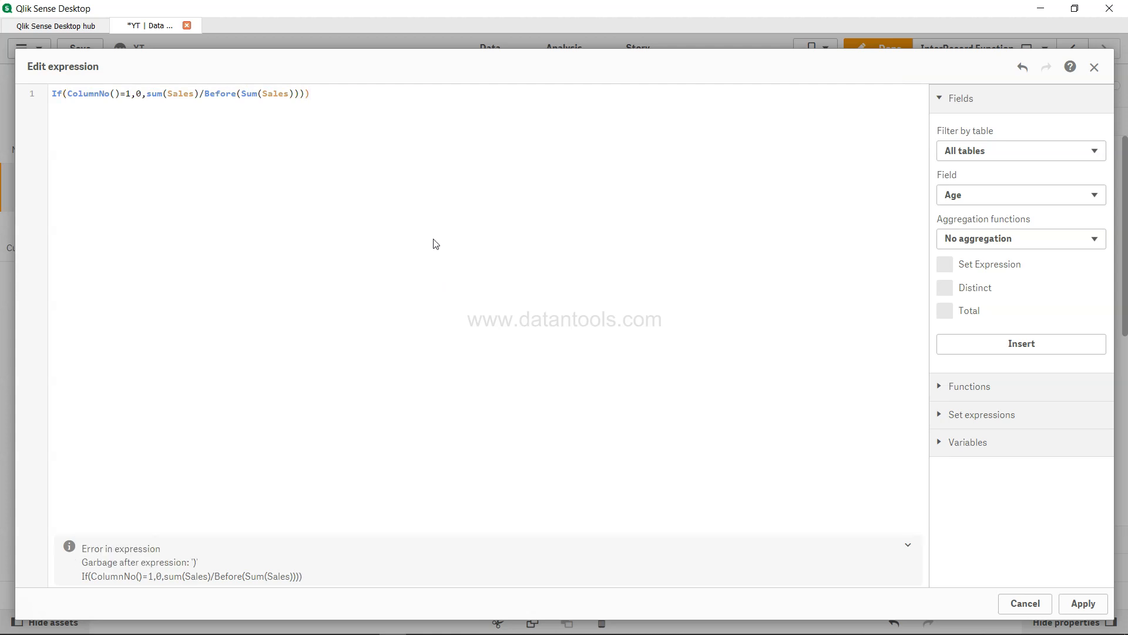
key(Backspace)
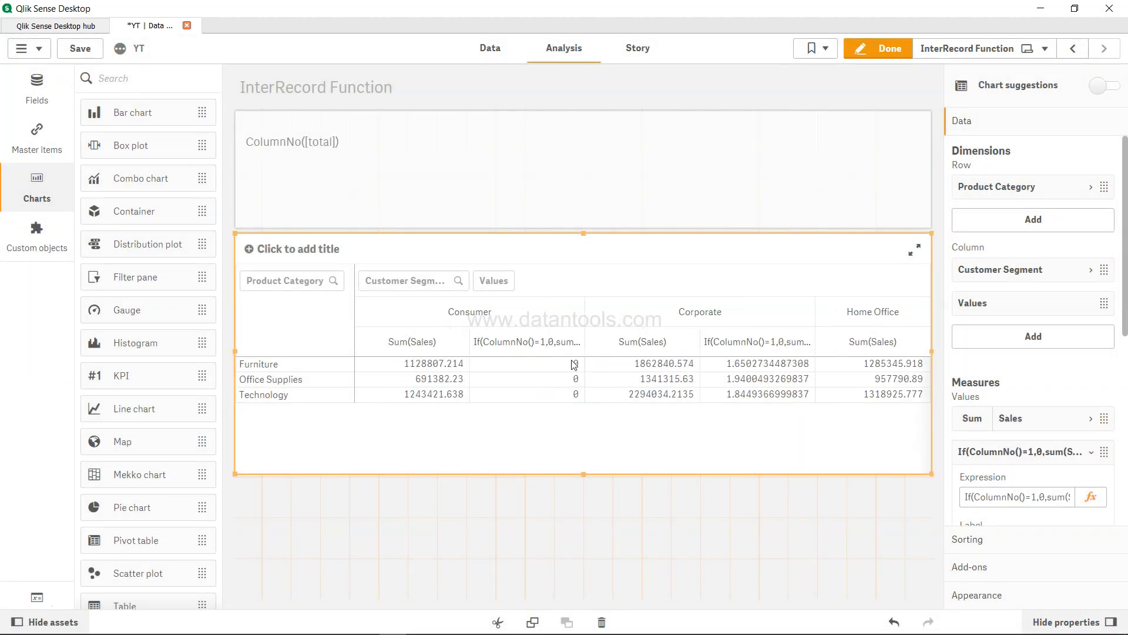
mouse_move(568, 374)
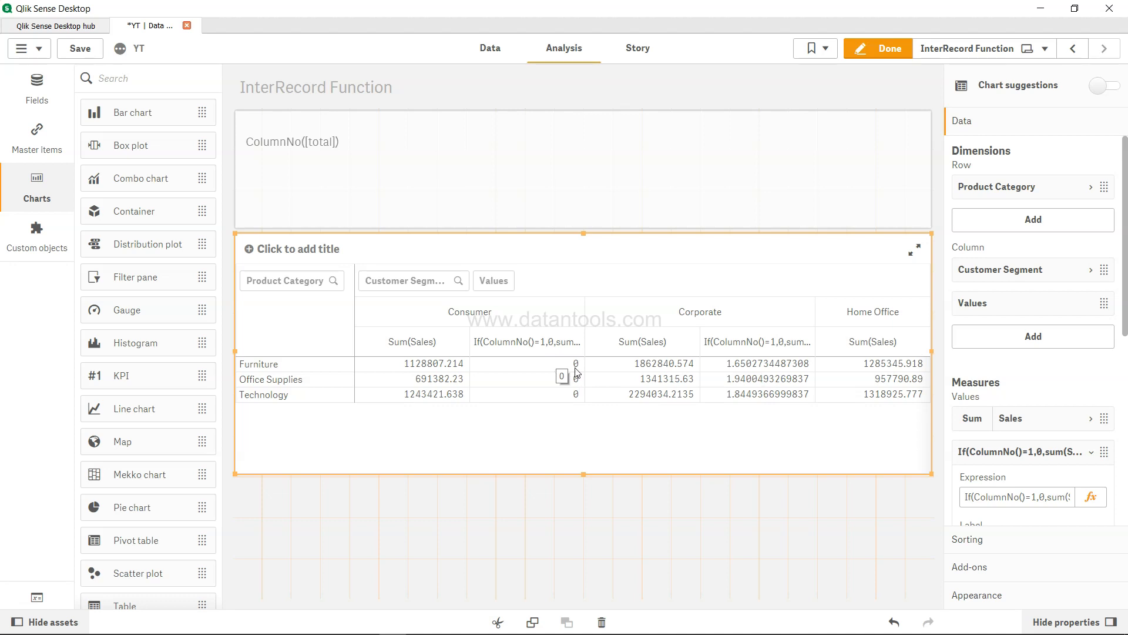
mouse_move(565, 374)
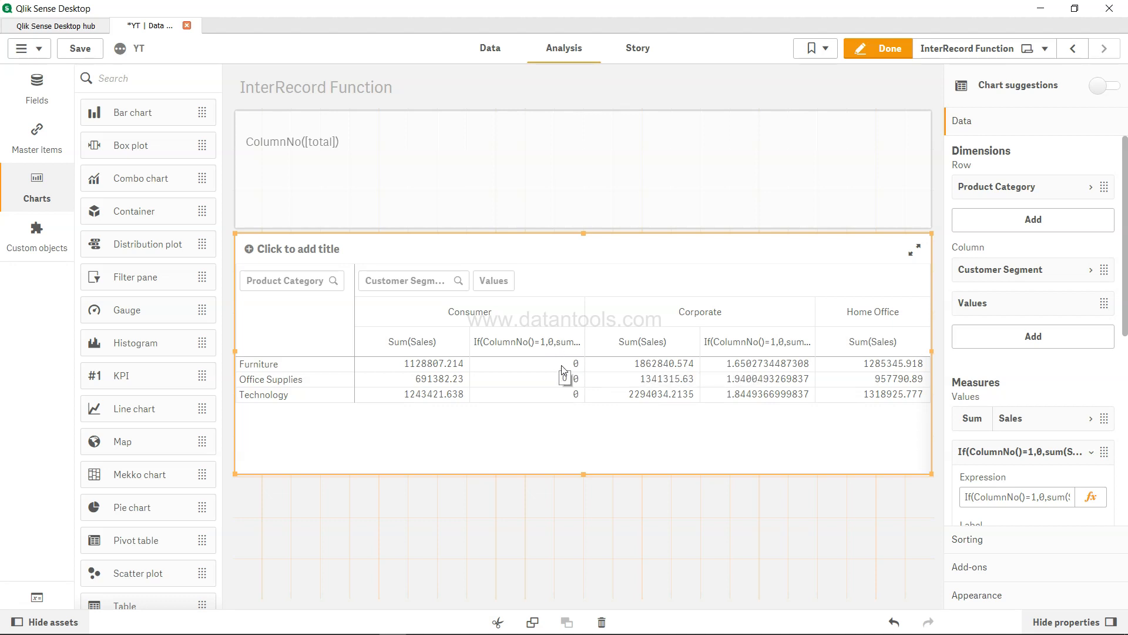